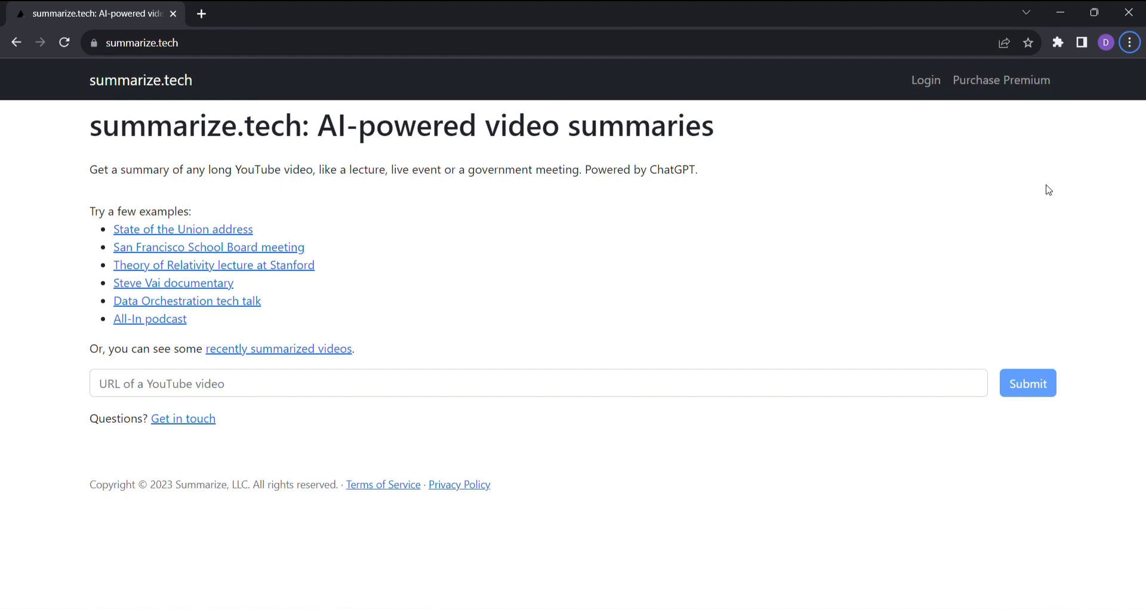
mouse_move(630, 356)
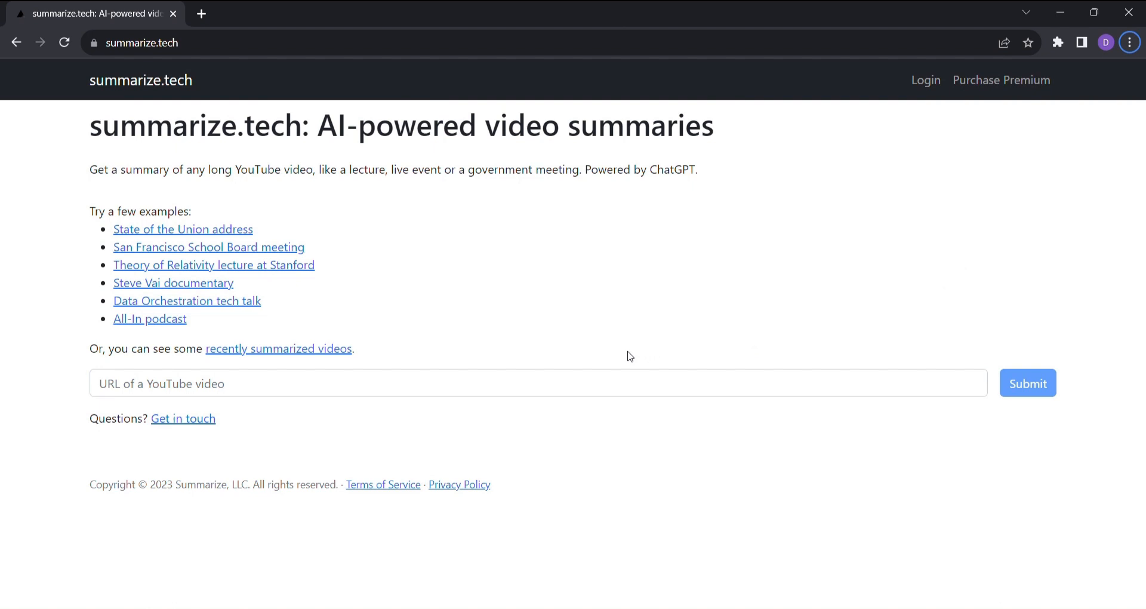
mouse_move(272, 240)
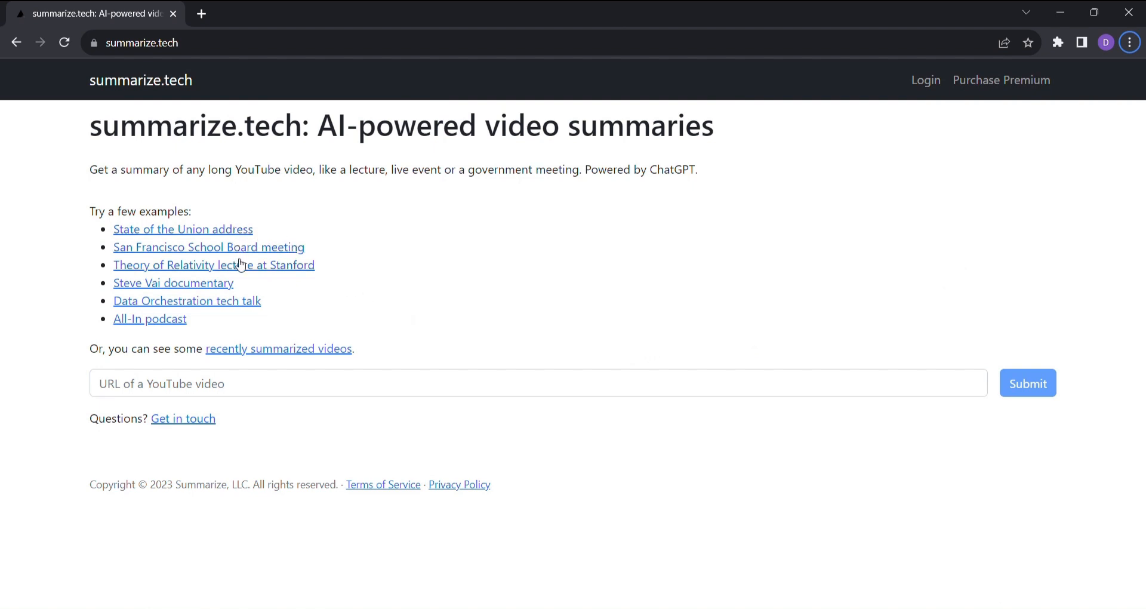
mouse_move(203, 307)
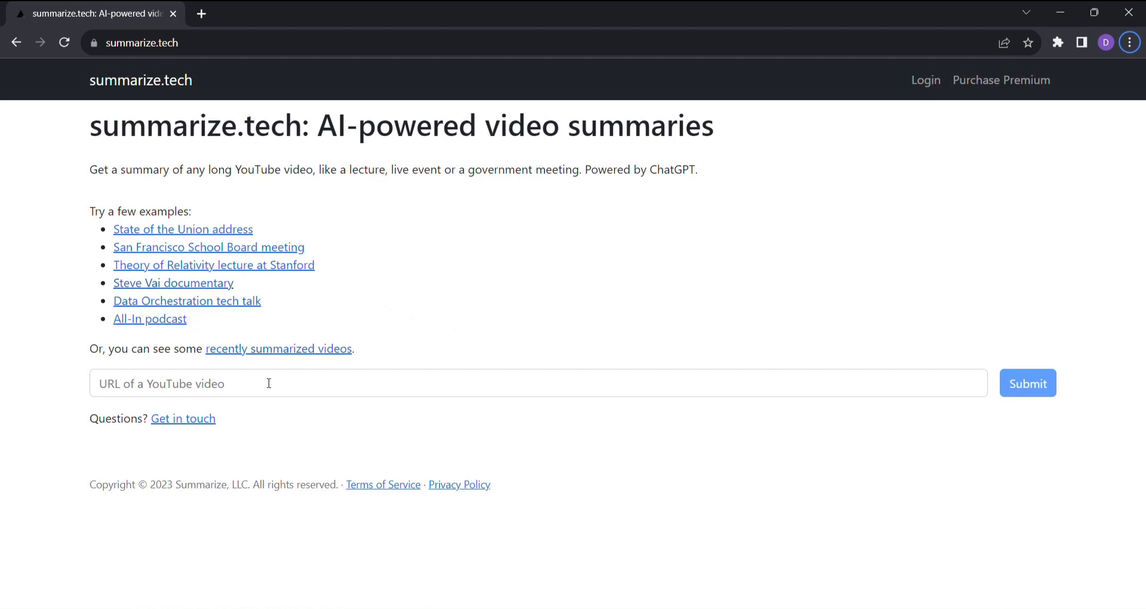
mouse_move(291, 356)
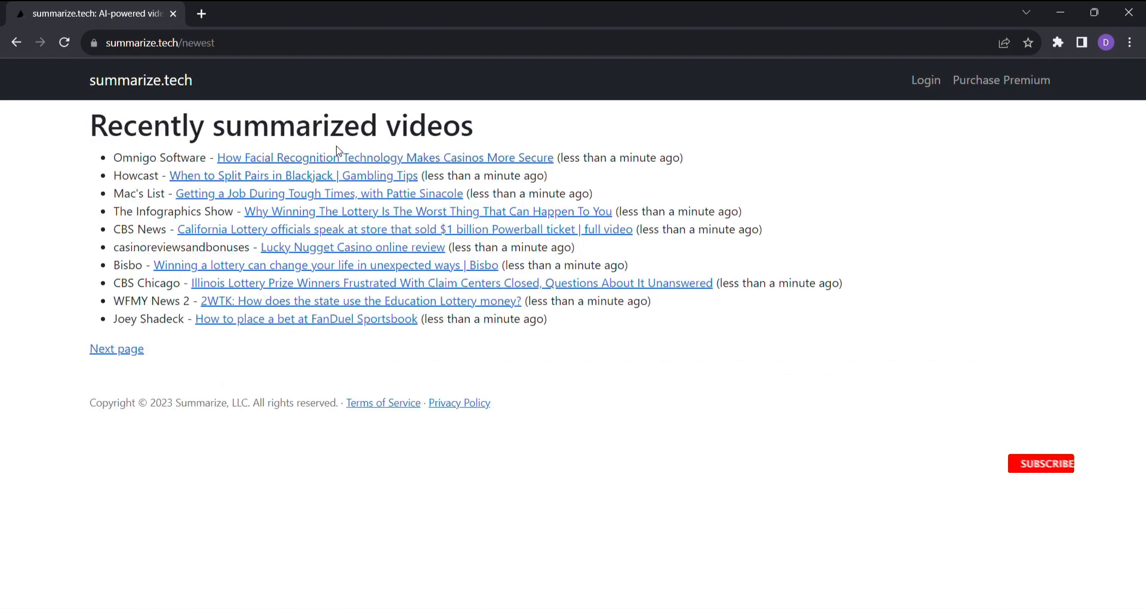
left_click(1041, 463)
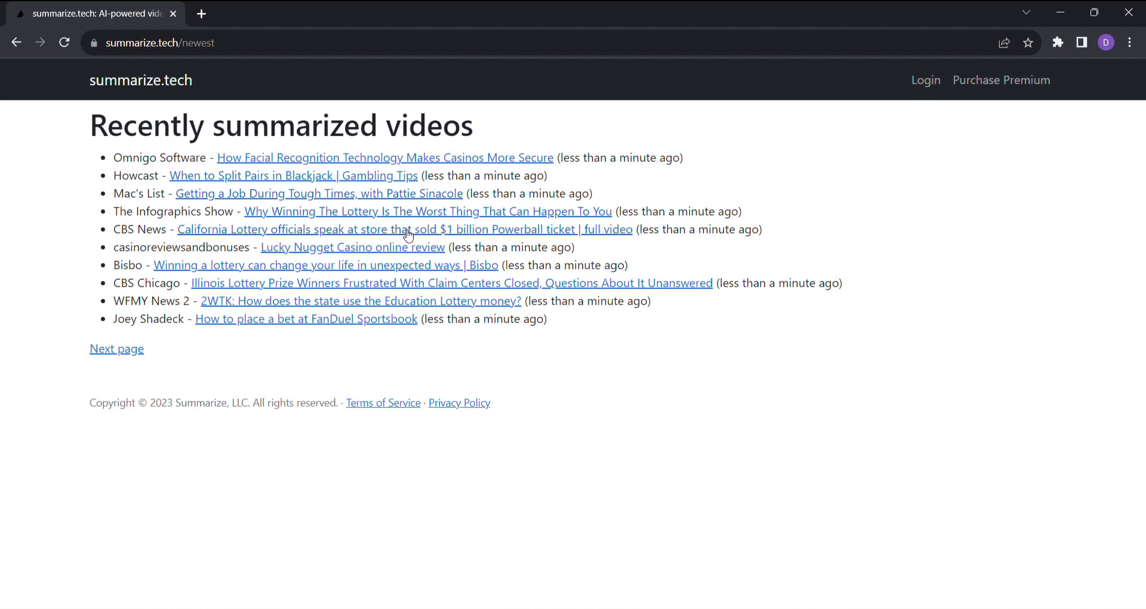
mouse_move(415, 288)
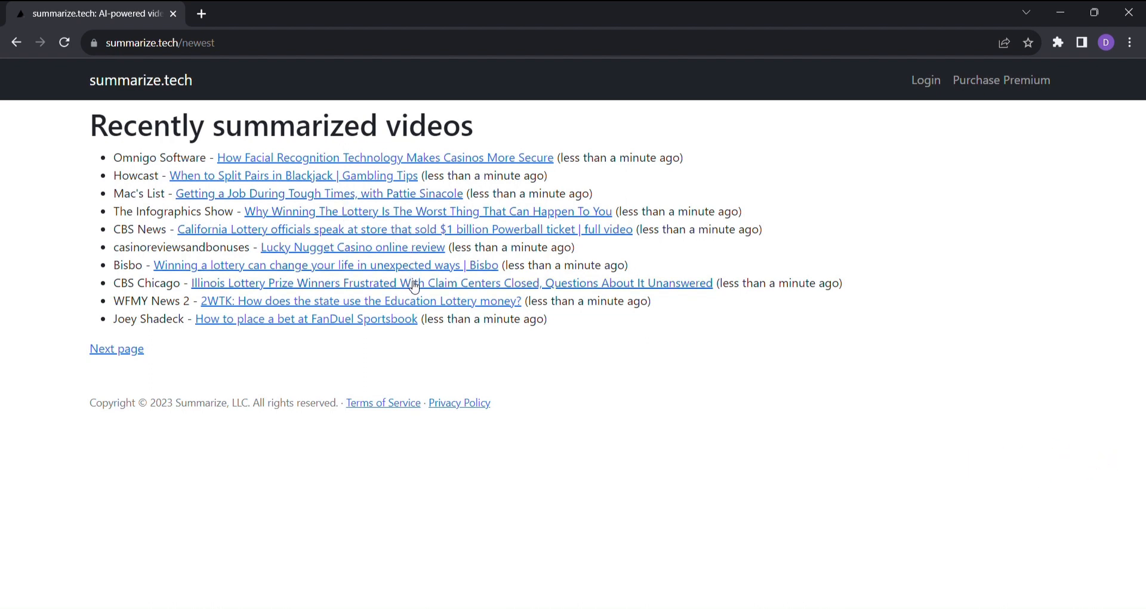
mouse_move(401, 355)
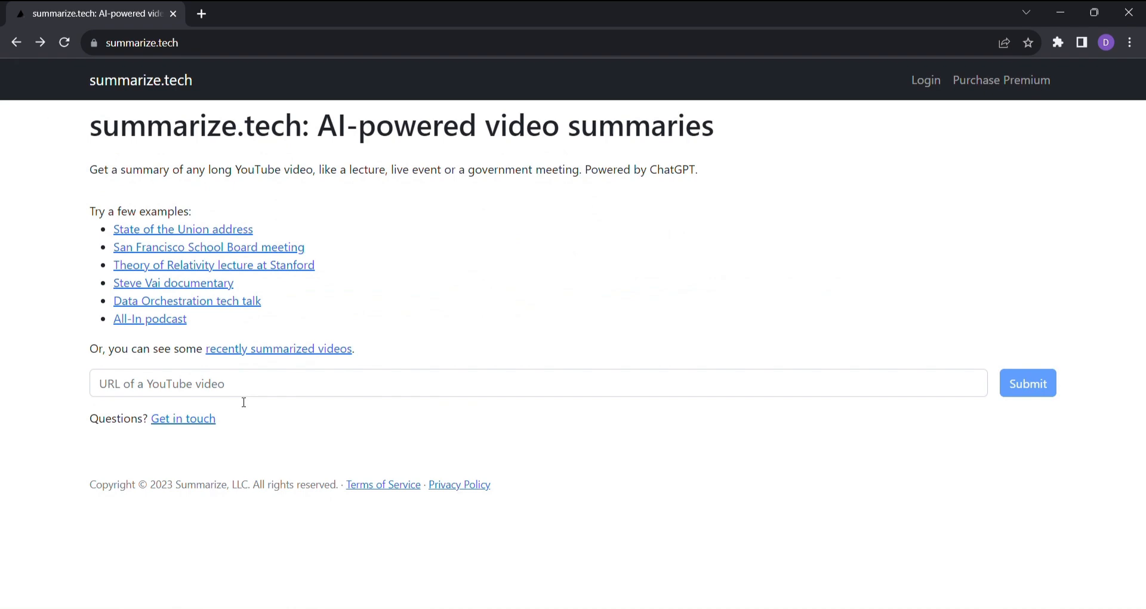
type("https://youtu.be/SBmSRK3feww")
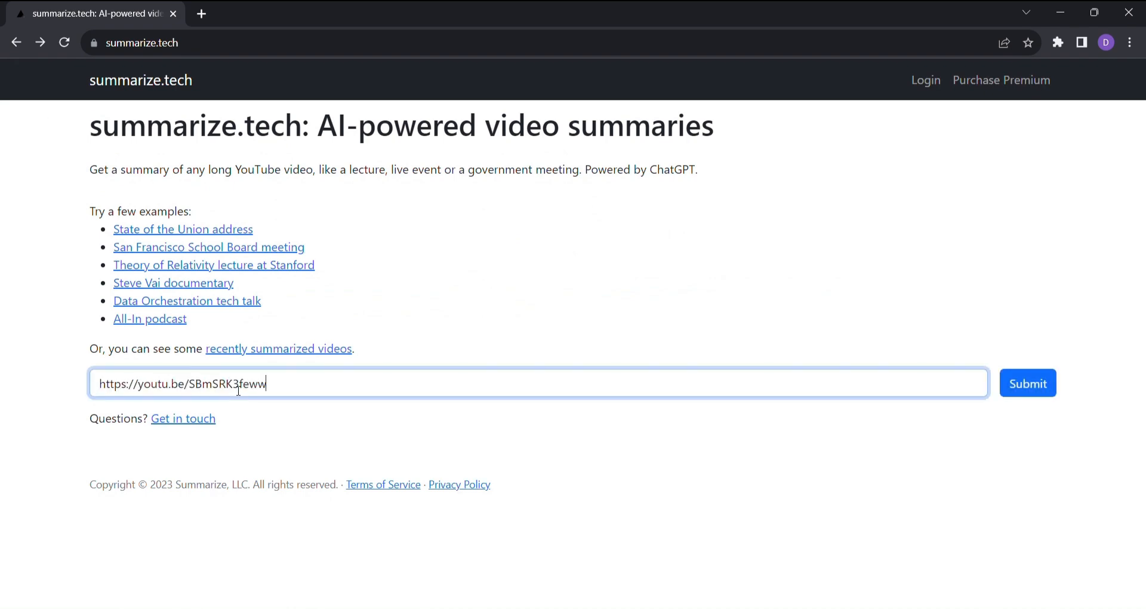
left_click(1028, 382)
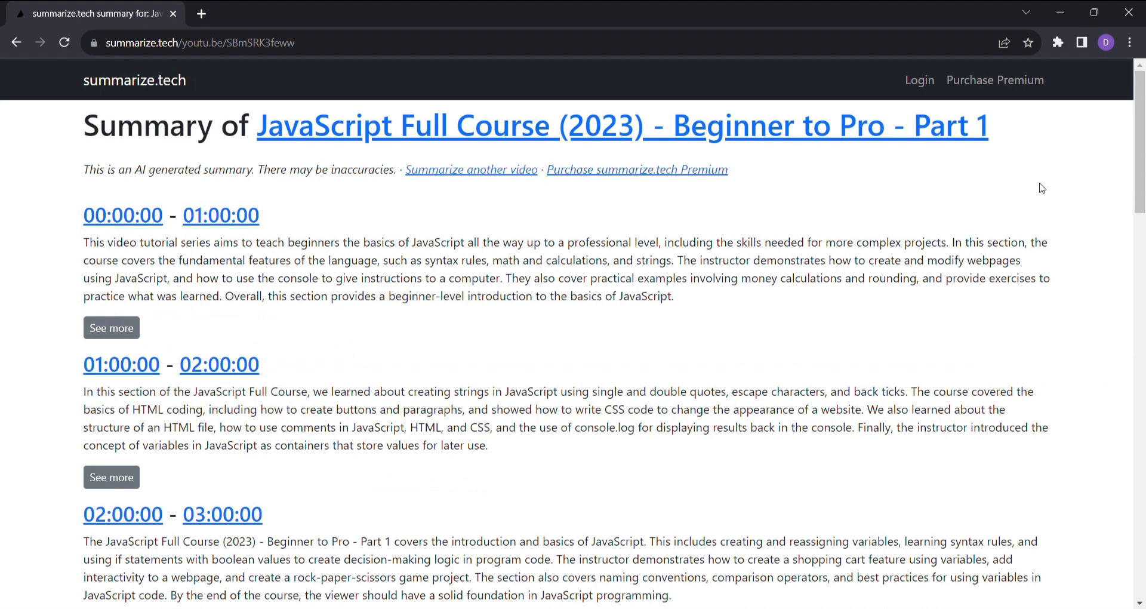
scroll("down", 3)
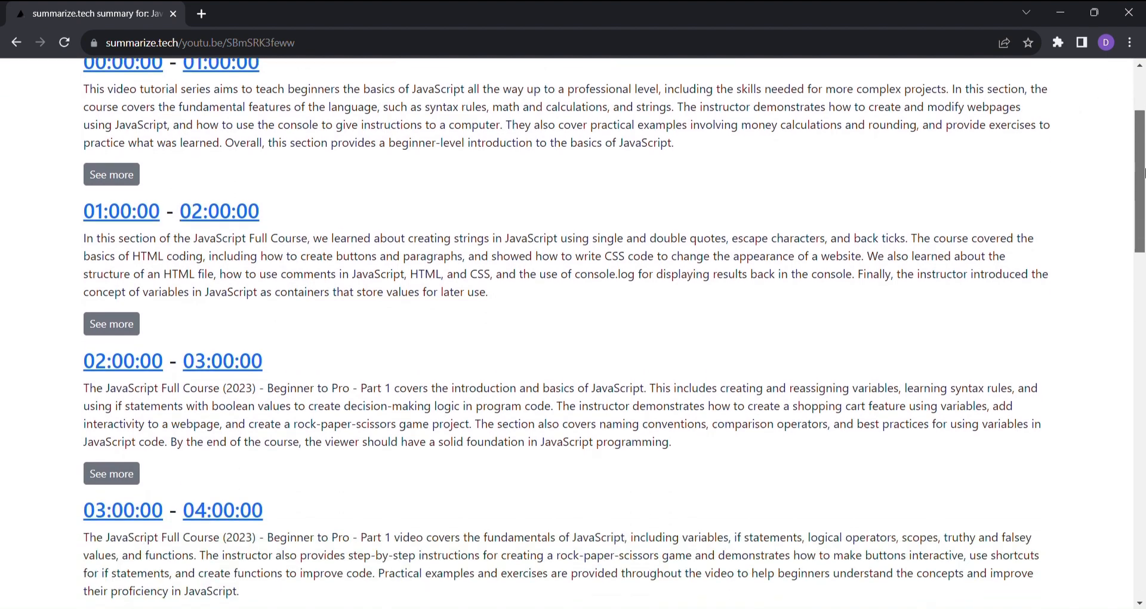
scroll("down", 3)
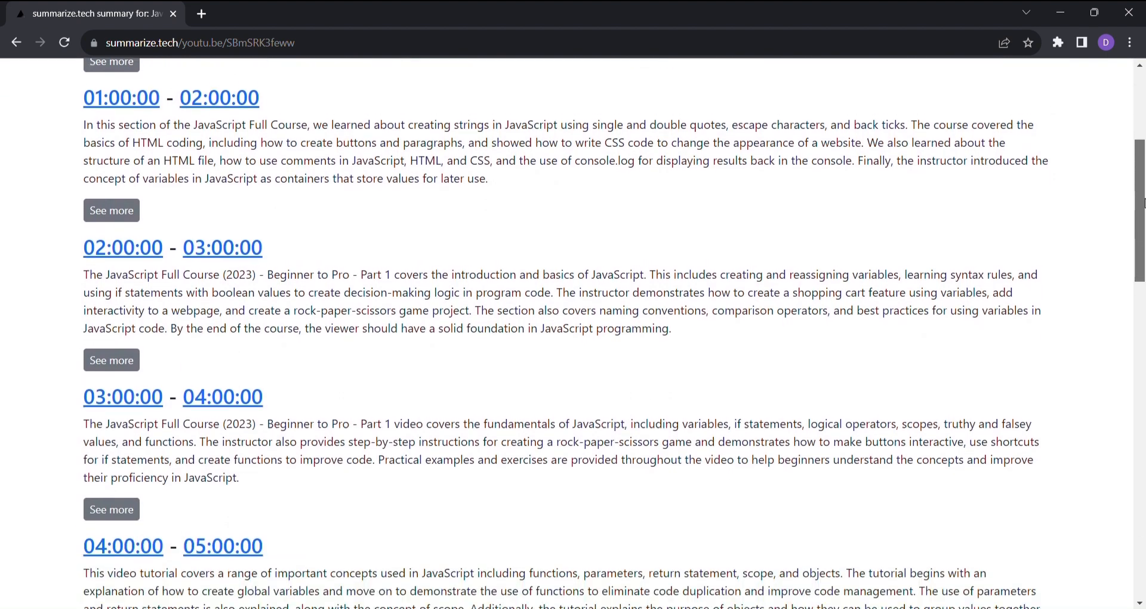
scroll("down", 3)
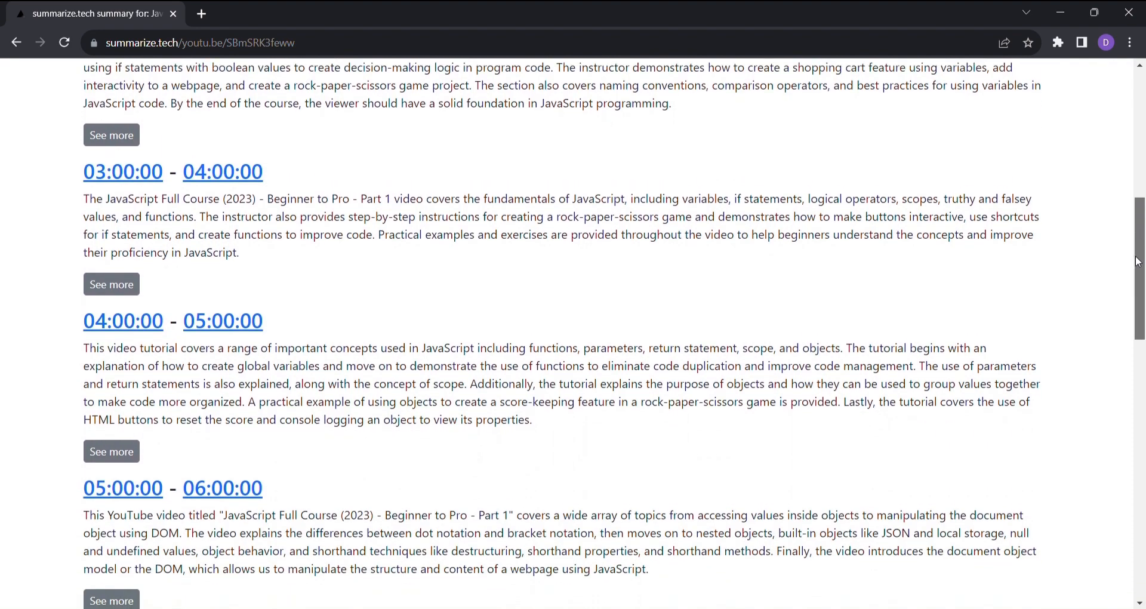
scroll("down", 3)
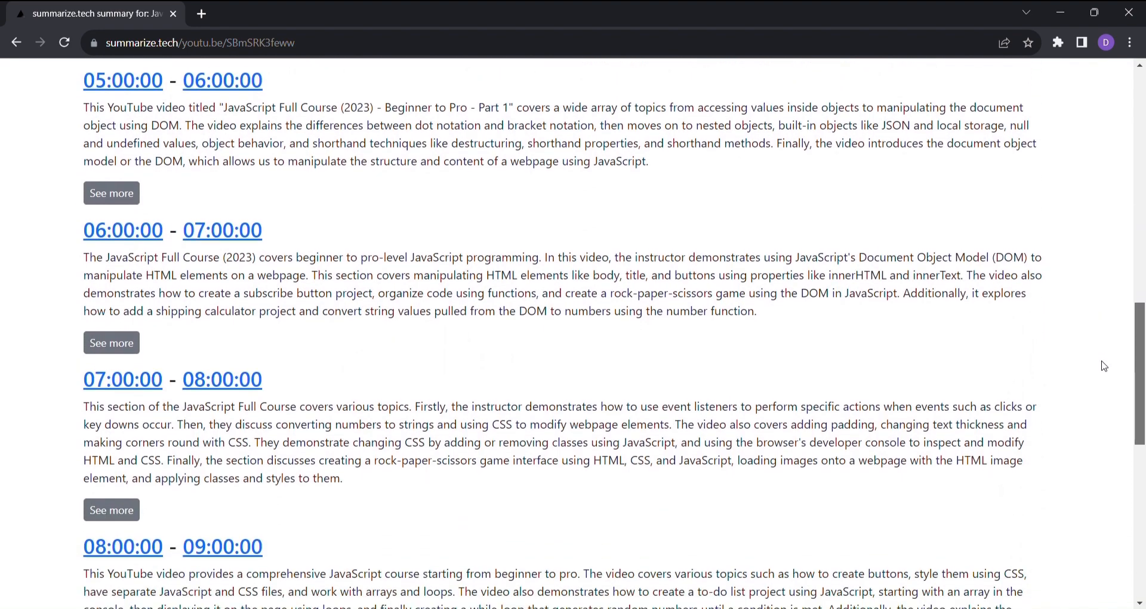
scroll("down", 3)
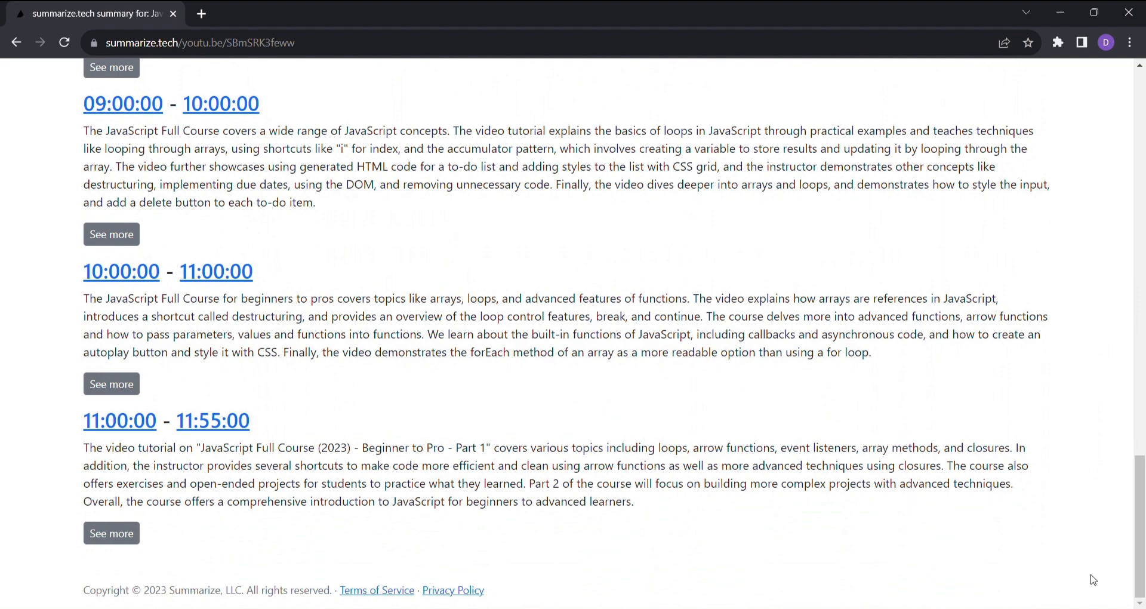
scroll("up", 3)
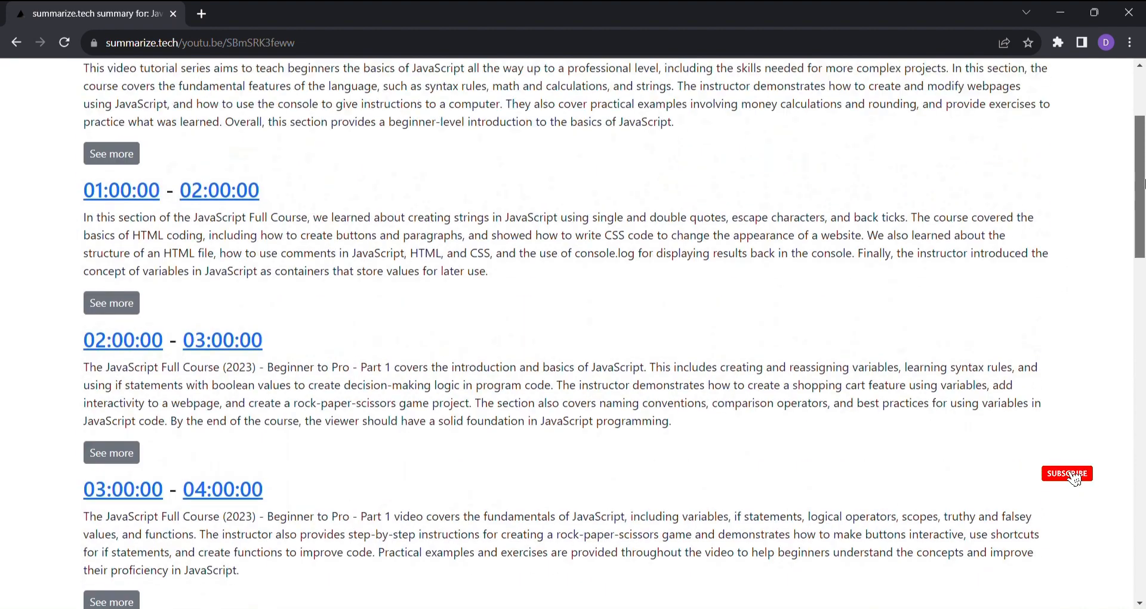
Step: Expand See more for the 00:00:00-01:00:00 and 01:00:00-02:00:00 sections and read their breakdowns
left_click(111, 153)
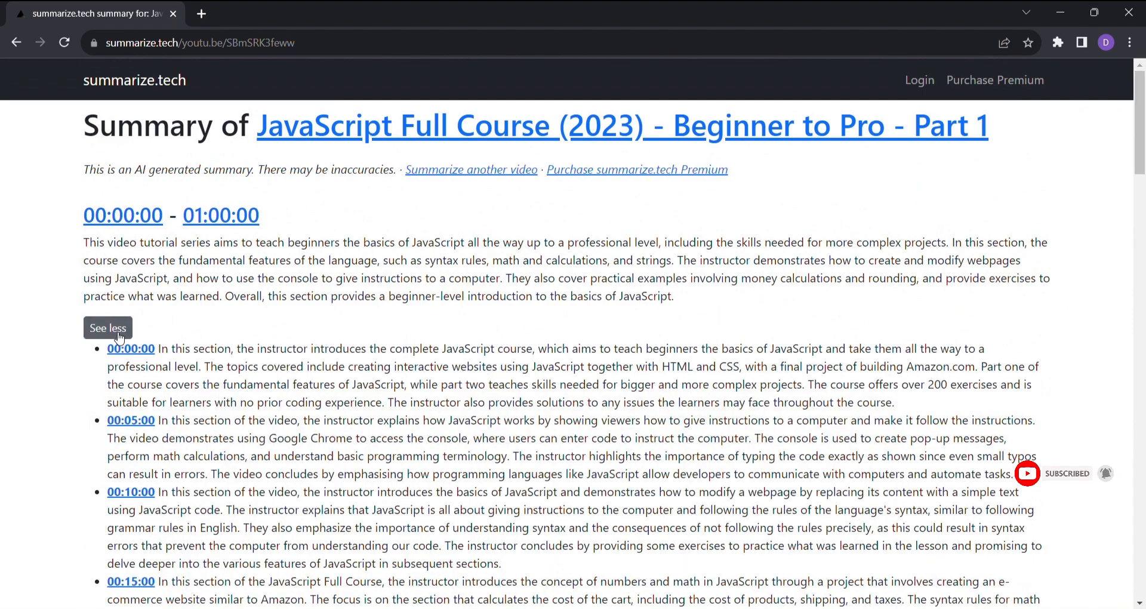
scroll("down", 3)
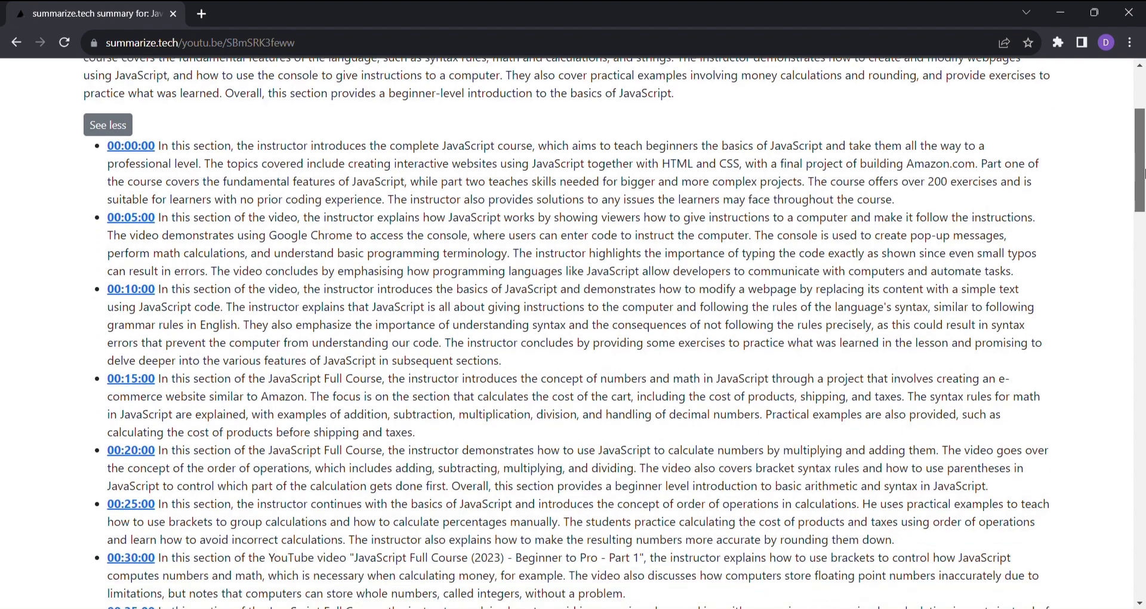
scroll("down", 3)
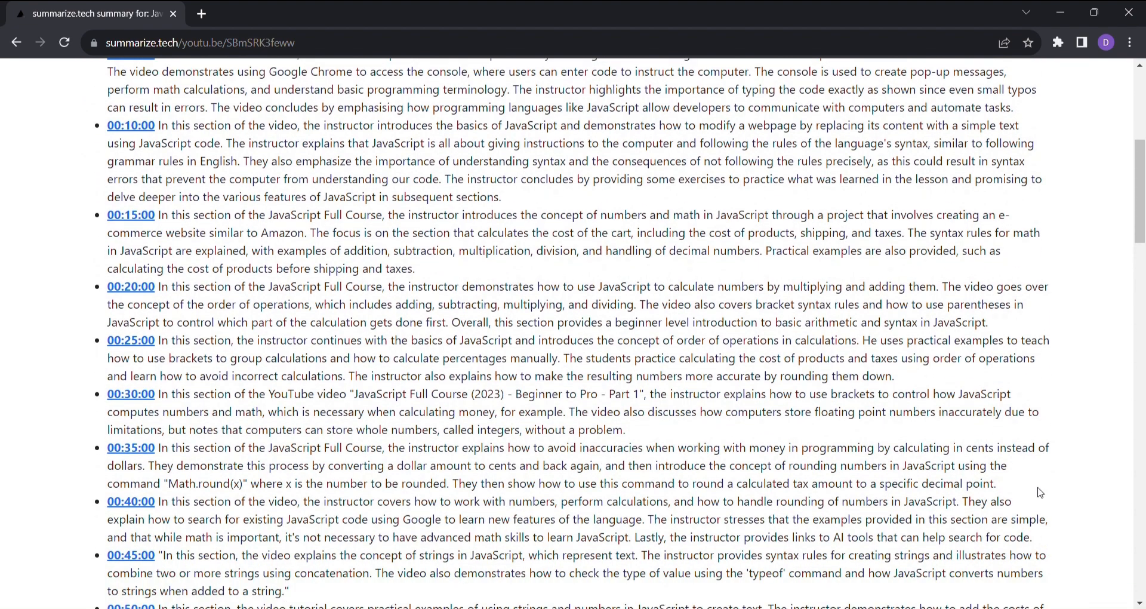
scroll("down", 3)
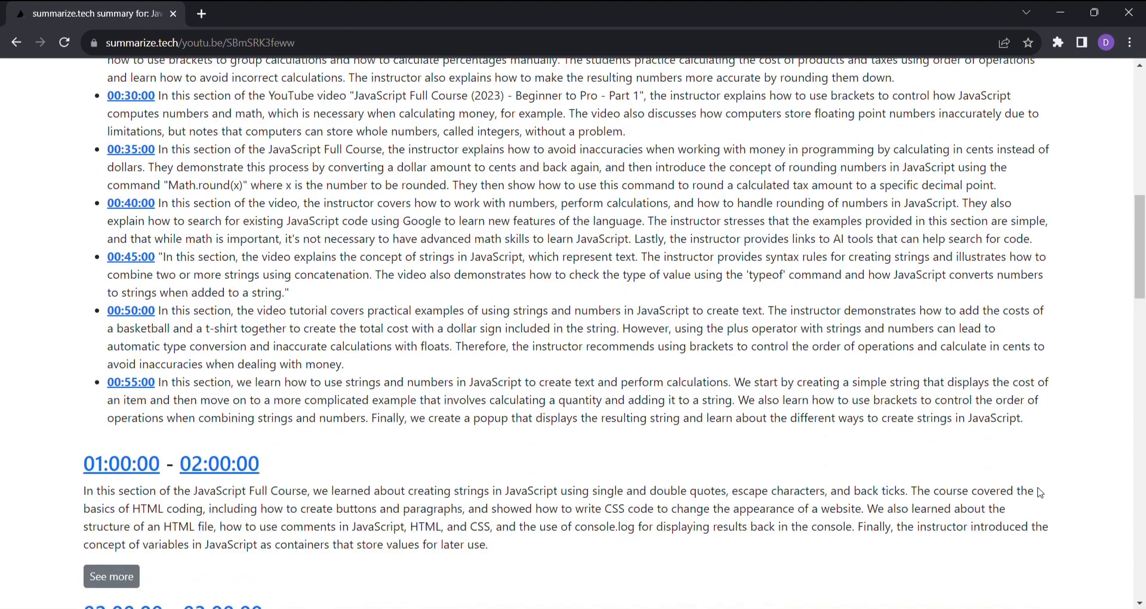
left_click(111, 576)
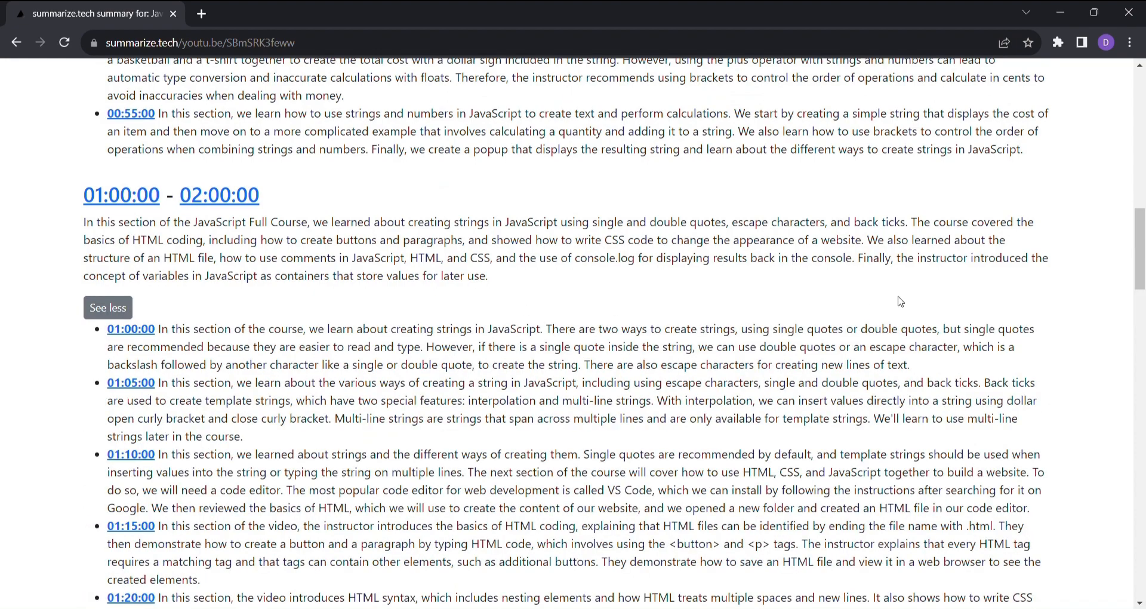
scroll("down", 3)
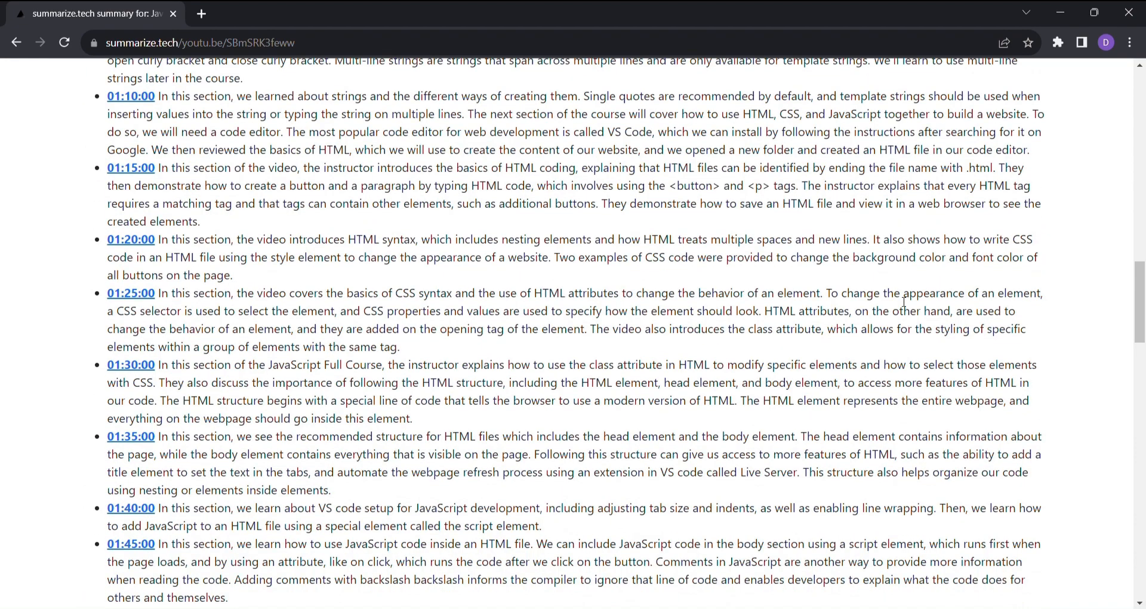
scroll("down", 3)
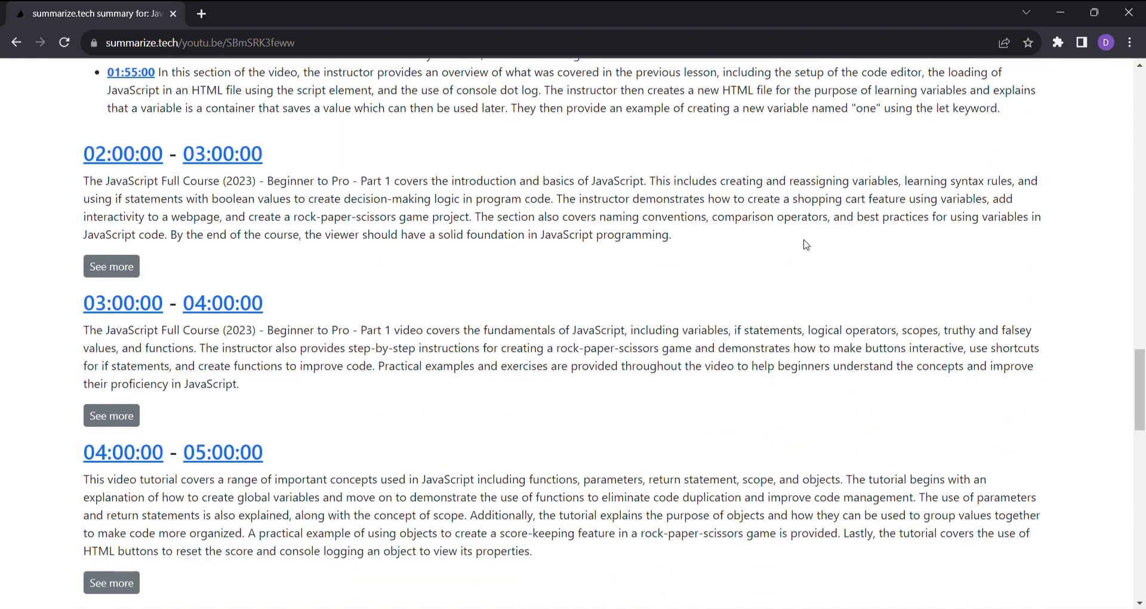
mouse_move(157, 517)
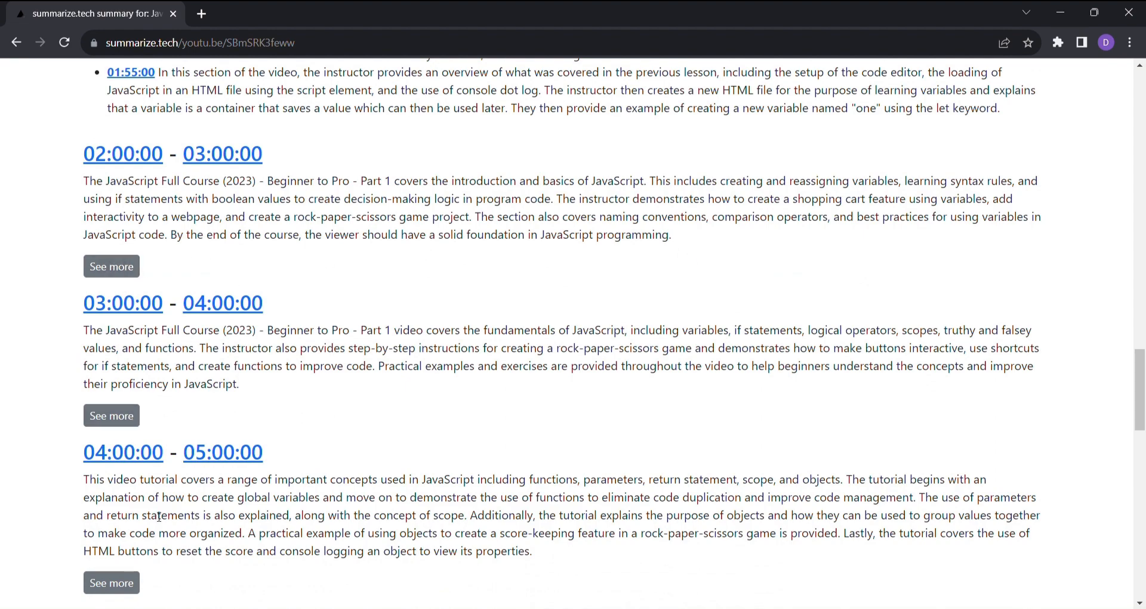
Step: Expand See more for the 04:00:00-05:00:00 and 11:00:00-11:55:00 sections and read their breakdowns
left_click(111, 583)
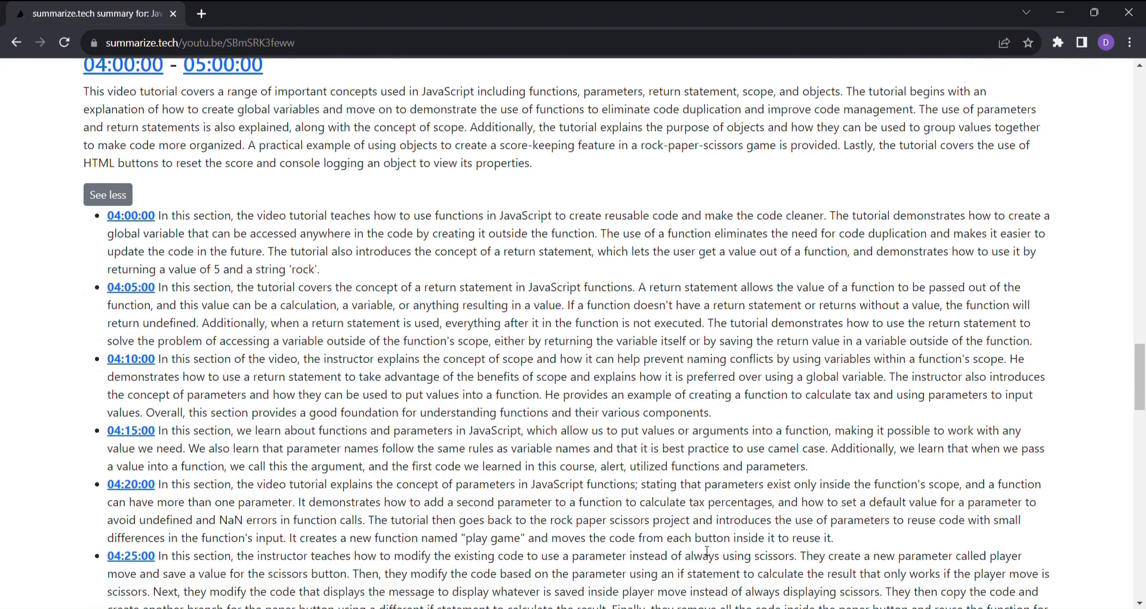
scroll("down", 3)
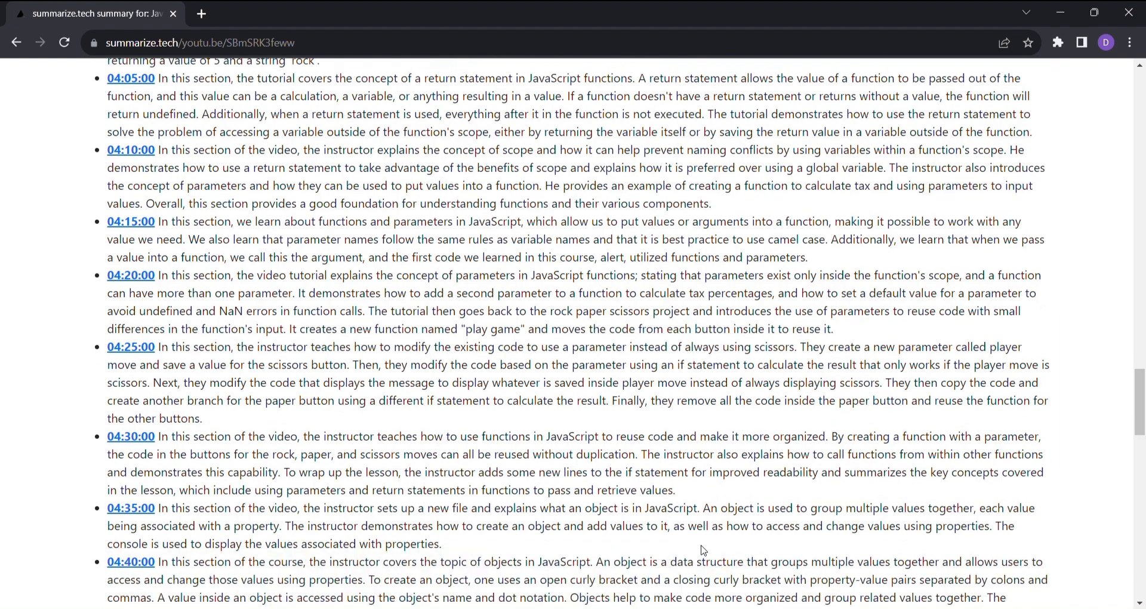
scroll("down", 3)
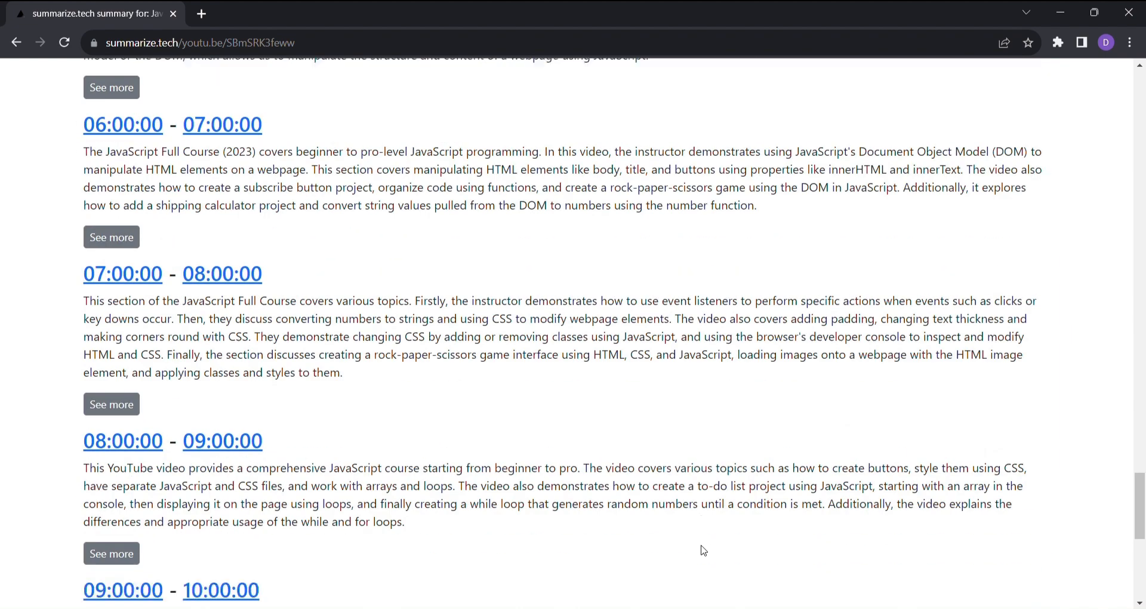
scroll("down", 3)
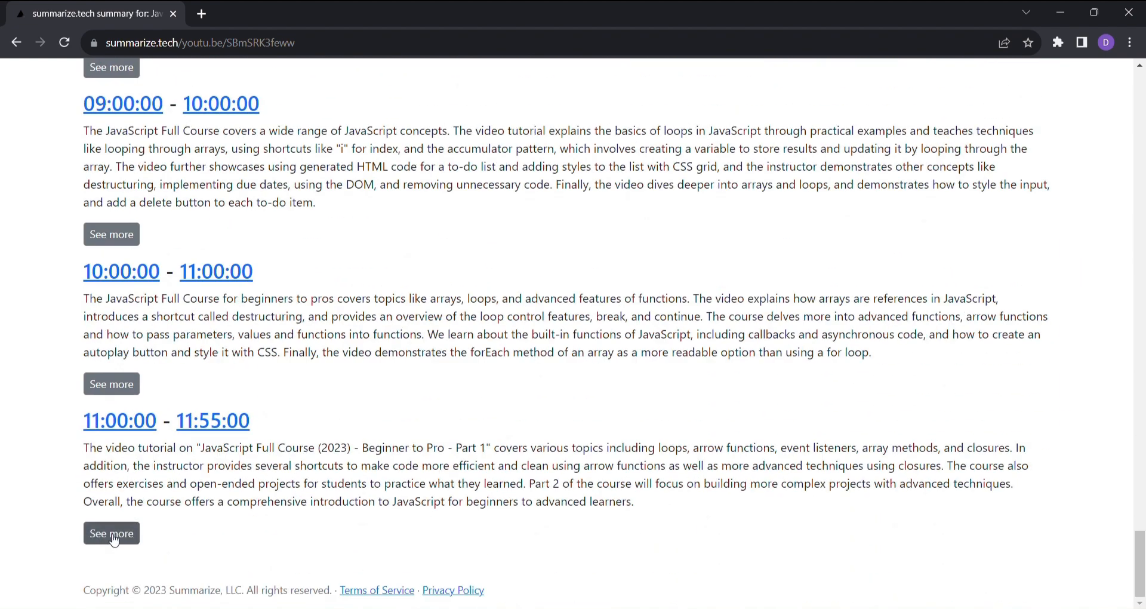
left_click(111, 533)
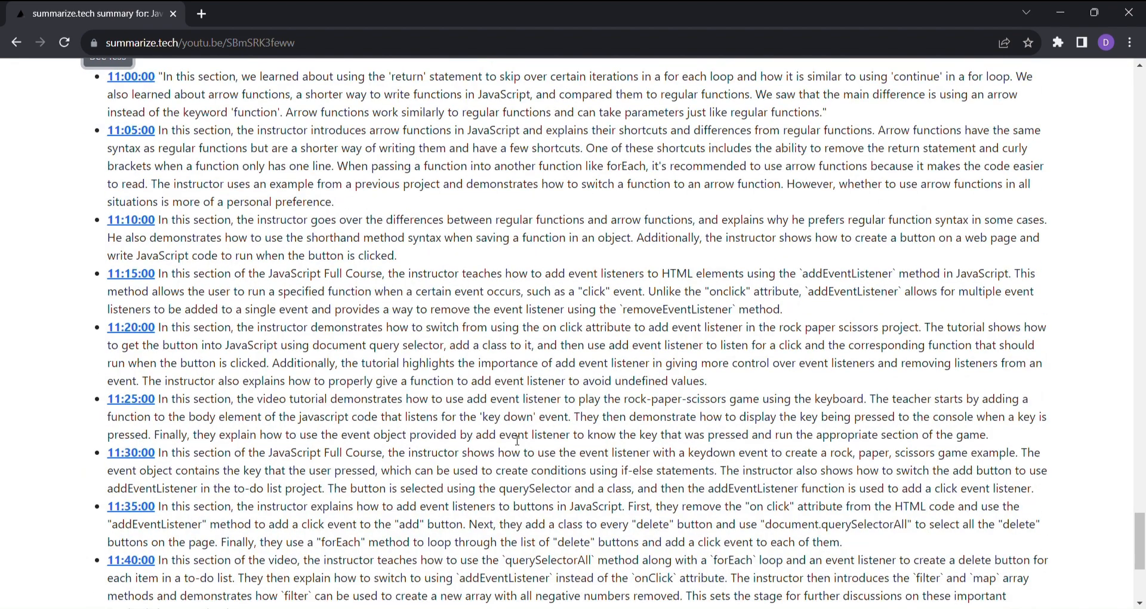
scroll("down", 3)
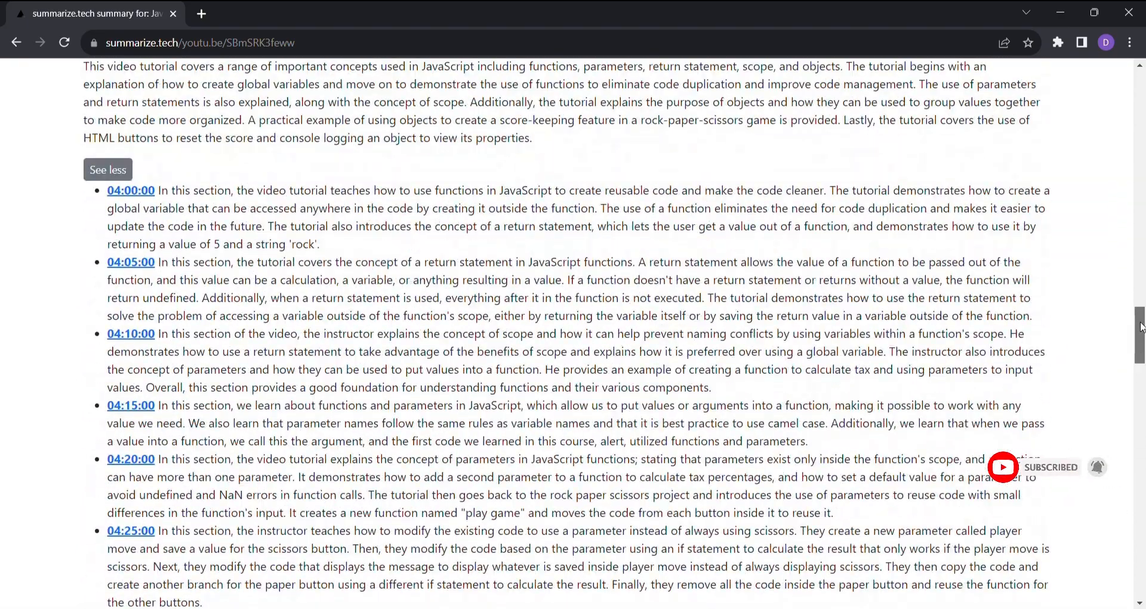
scroll("down", 3)
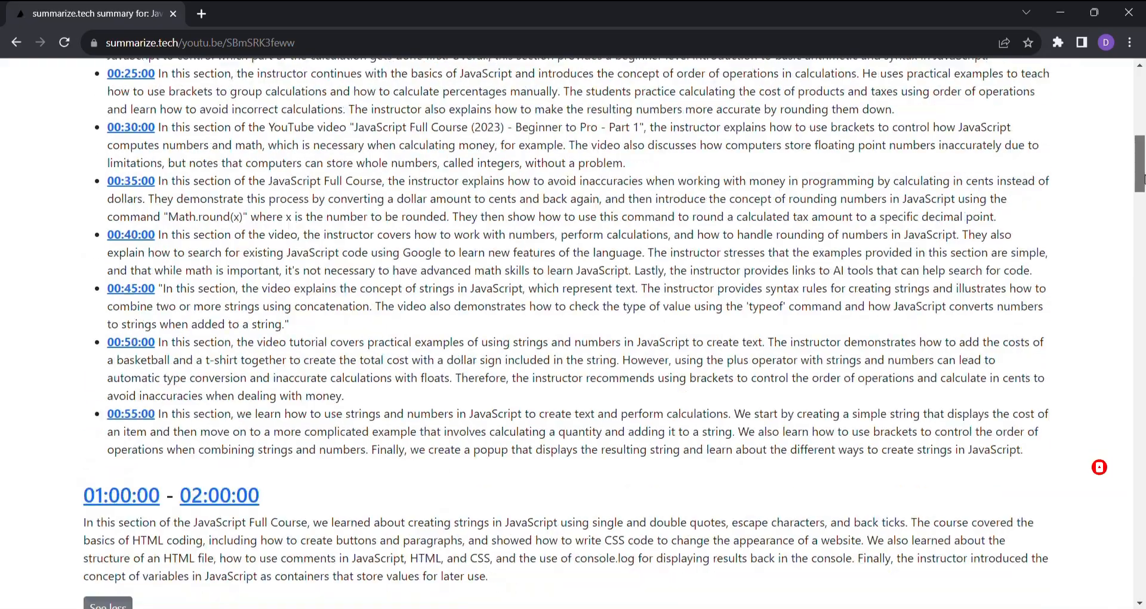